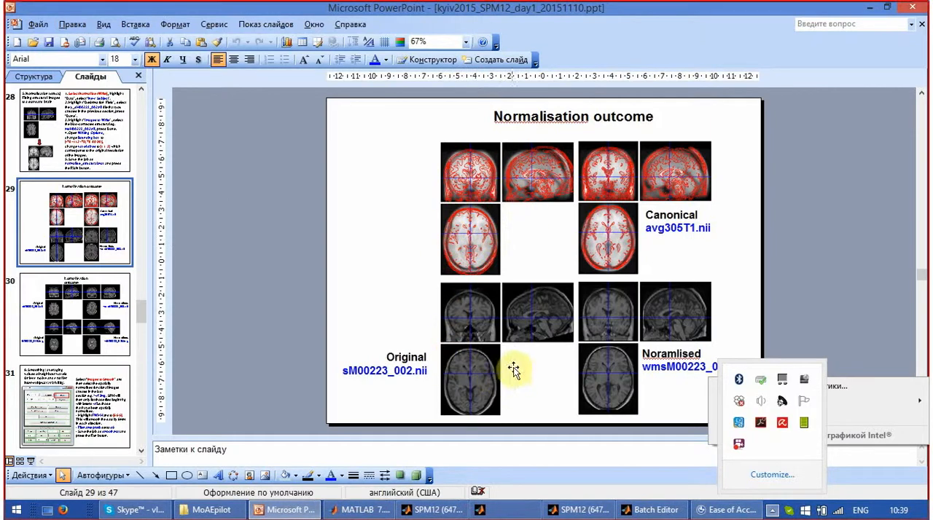
mouse_move(485, 377)
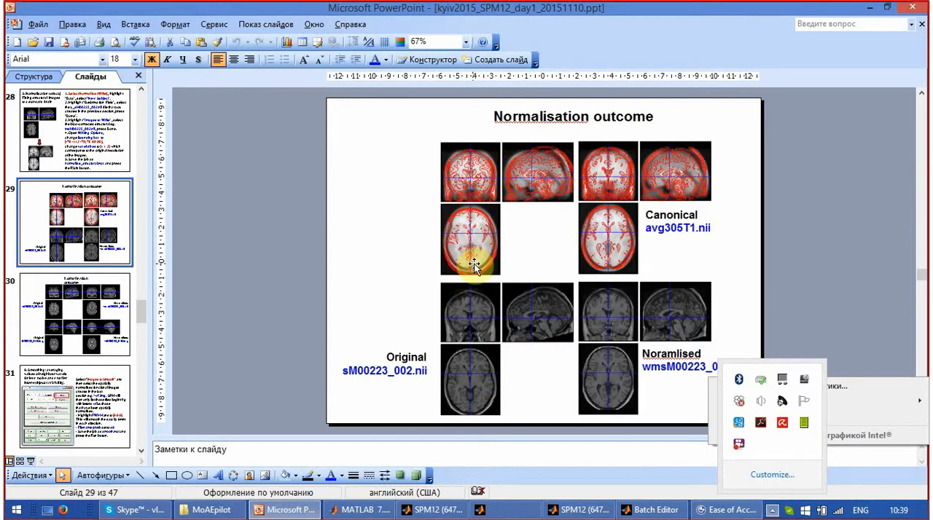
mouse_move(475, 267)
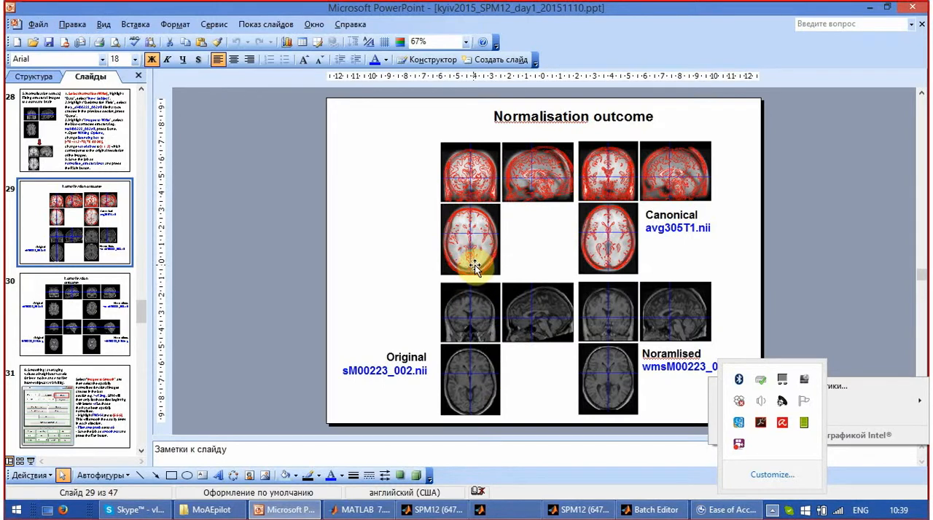
mouse_move(581, 308)
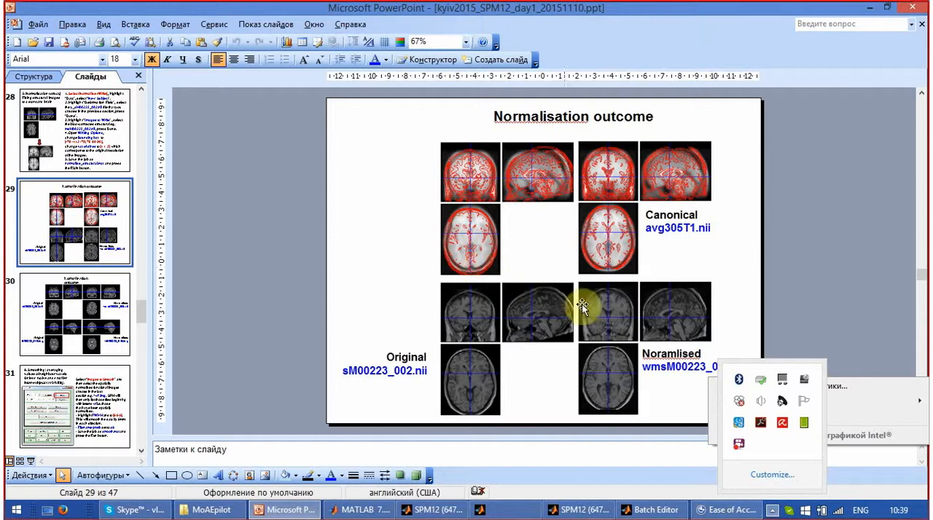
mouse_move(674, 313)
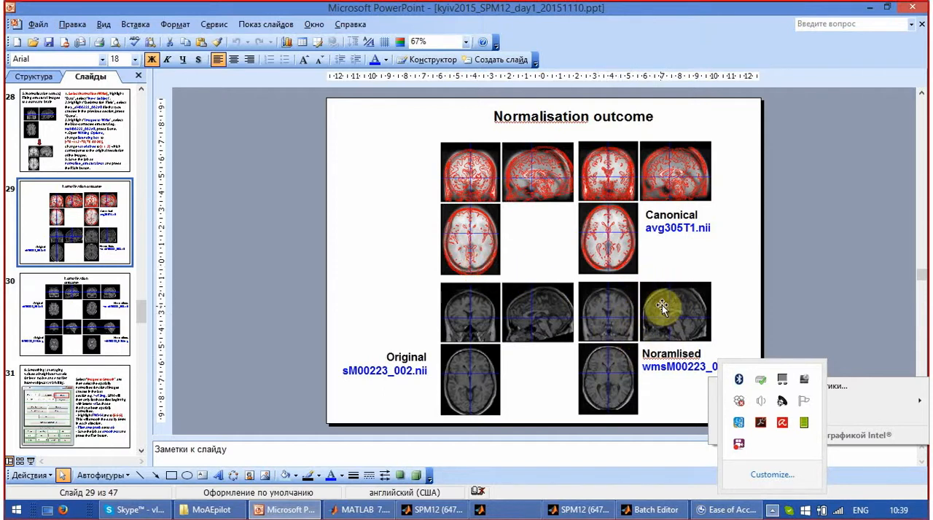
mouse_move(661, 301)
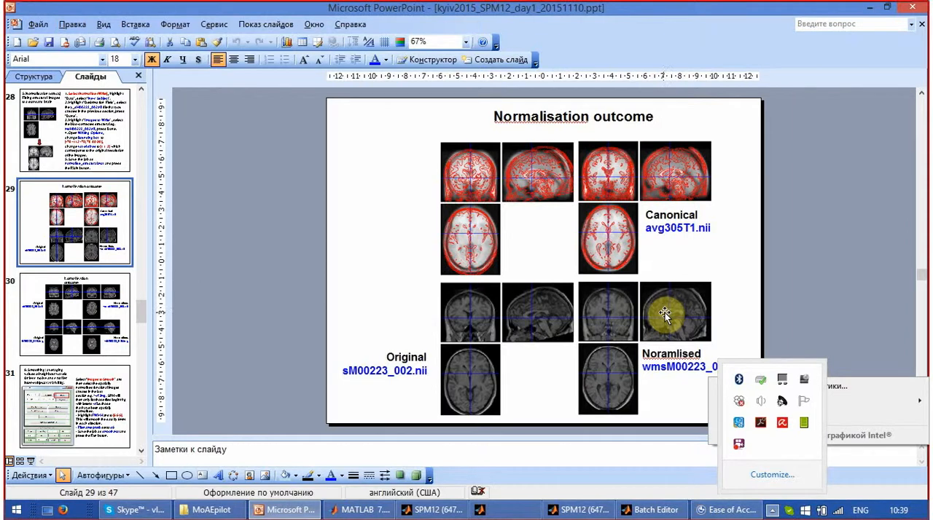
mouse_move(511, 458)
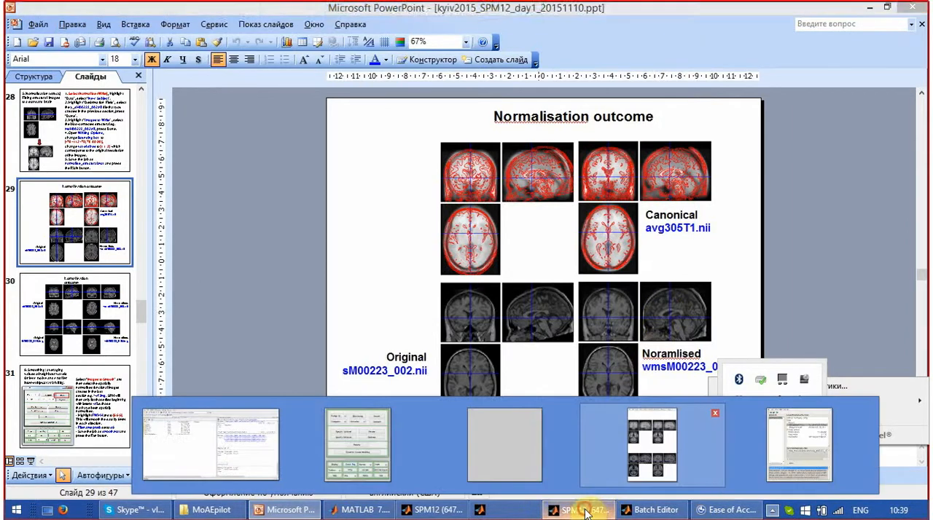
Select canonical avg305T1.nii and structural msM00223_002.nii for Check Reg.
left_click(585, 509)
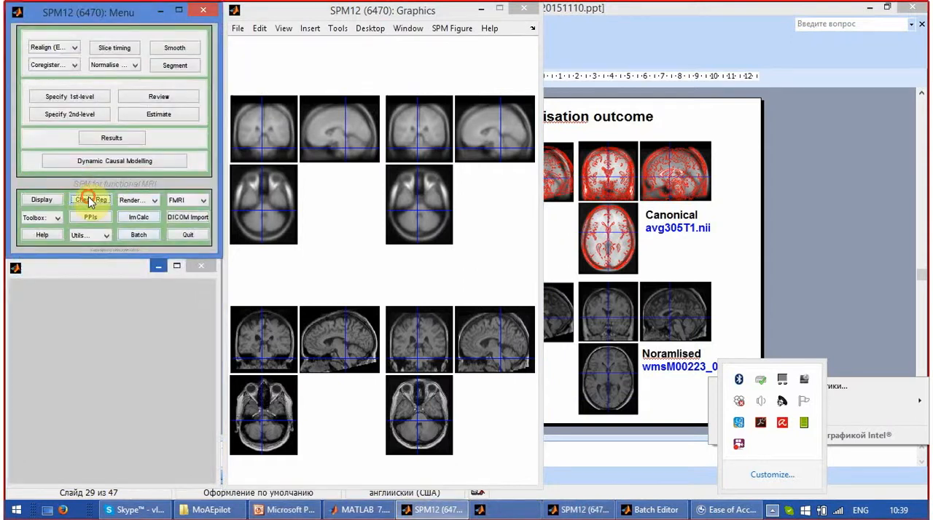
left_click(91, 199)
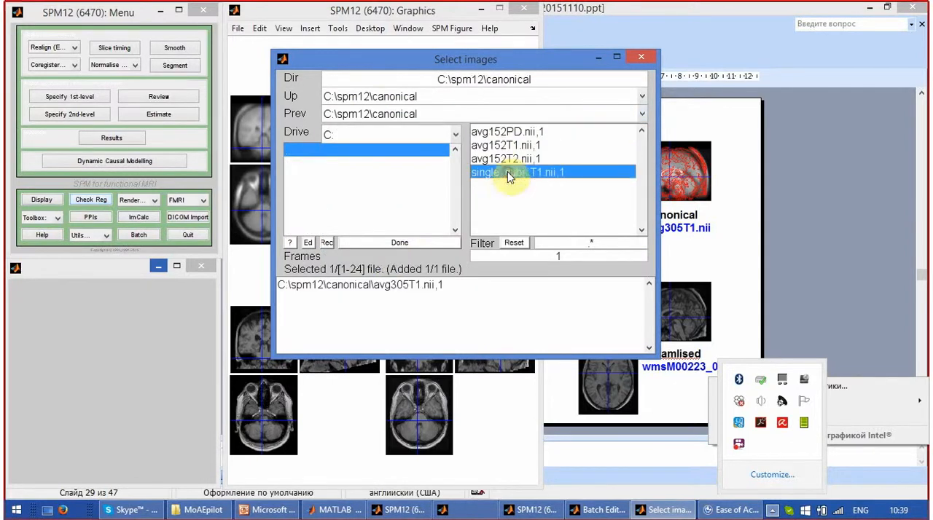
mouse_move(429, 117)
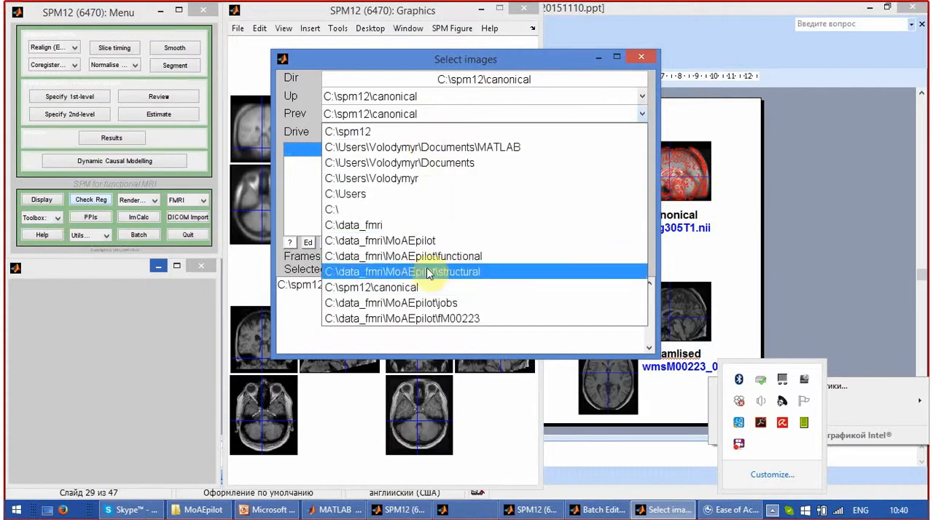
double_click(431, 272)
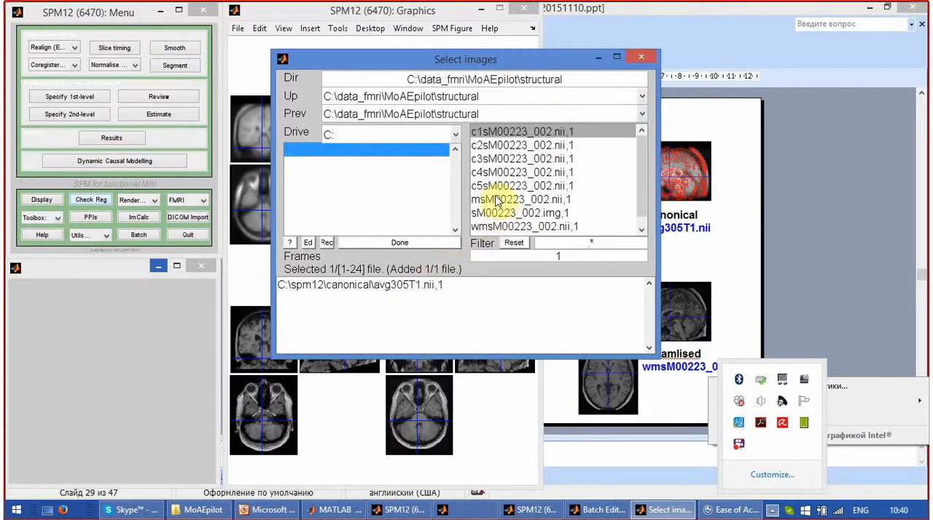
mouse_move(497, 202)
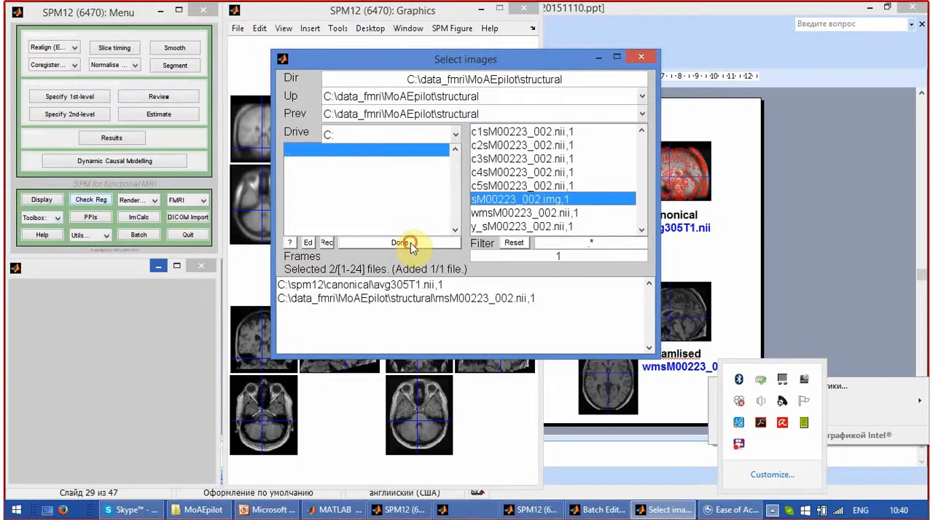
left_click(399, 242)
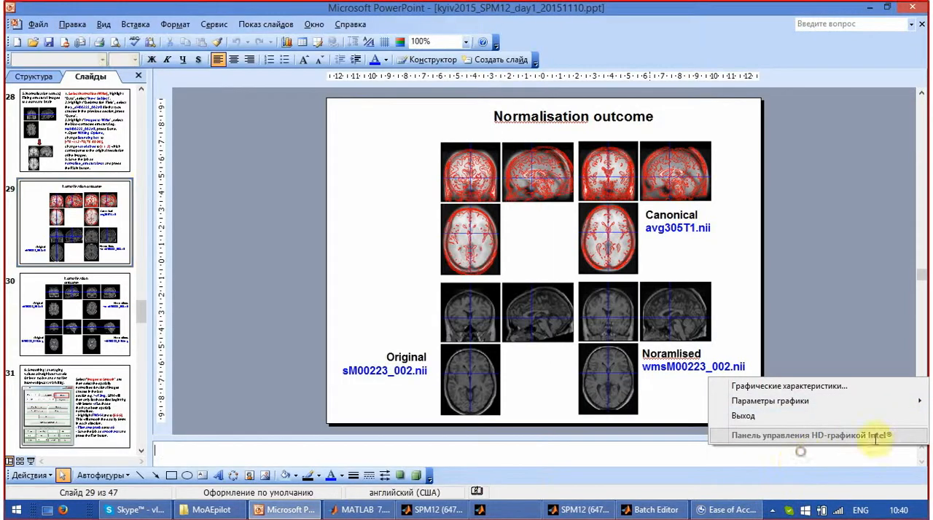
Bring the SPM12 main and Graphics windows forward to view the Check Reg display.
left_click(775, 510)
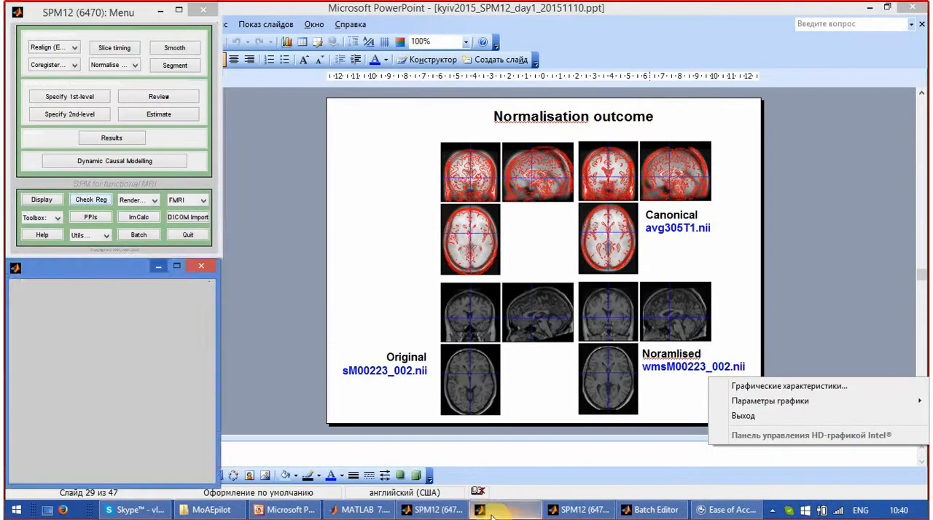
left_click(489, 510)
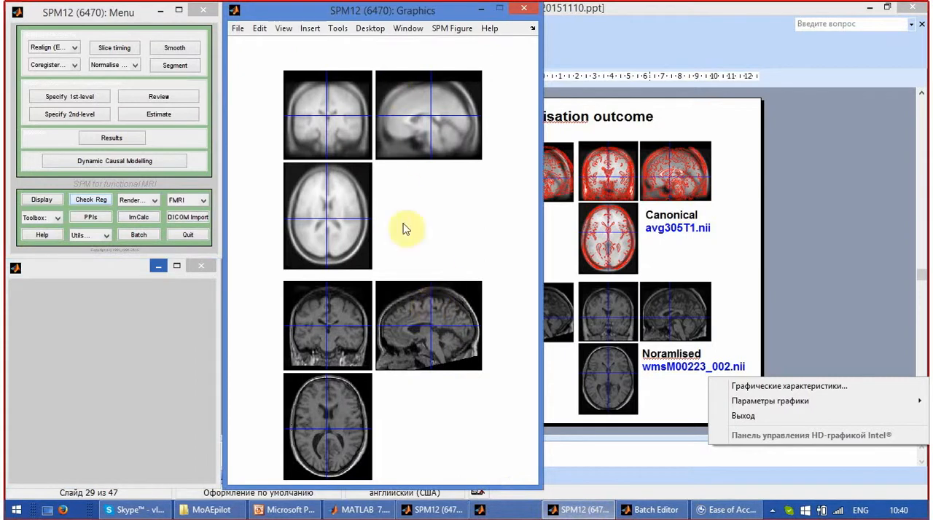
mouse_move(415, 309)
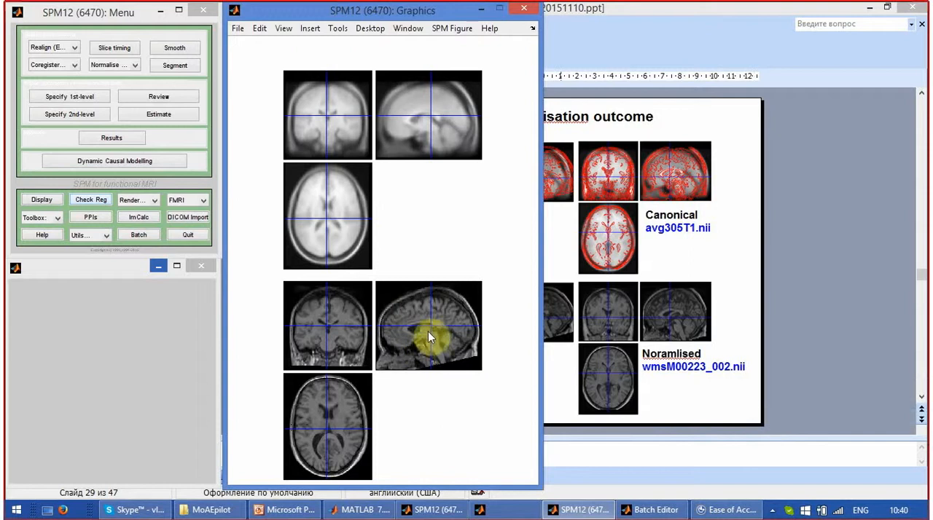
mouse_move(426, 314)
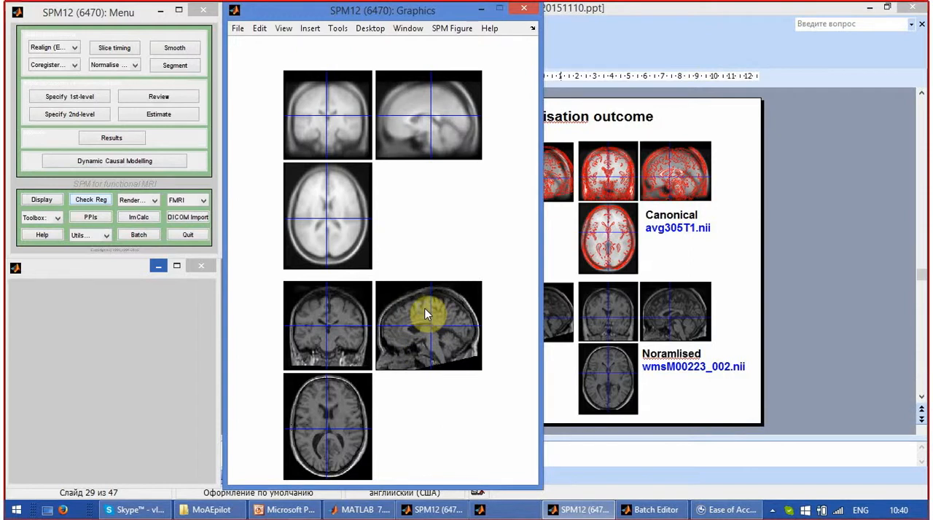
Pick Reorient image(s) > Current image from the template view's menu and move the crosshair.
right_click(428, 314)
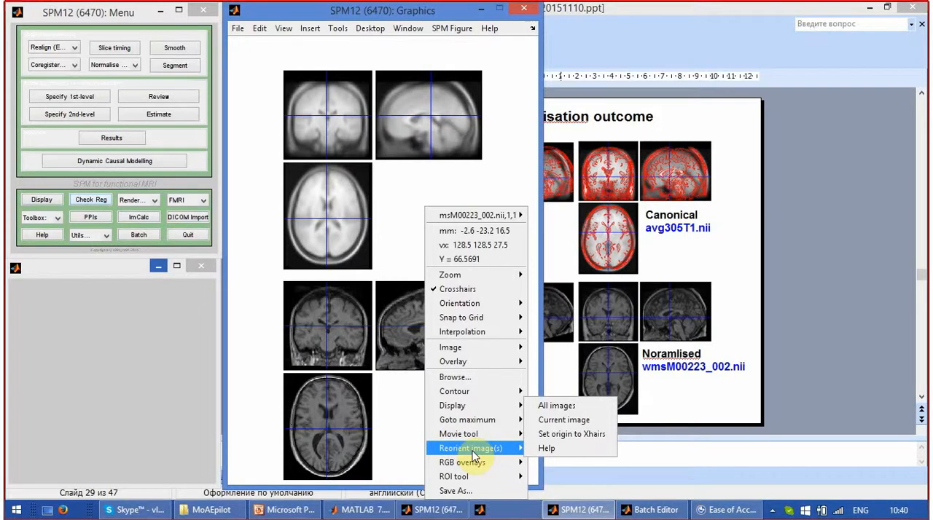
mouse_move(486, 455)
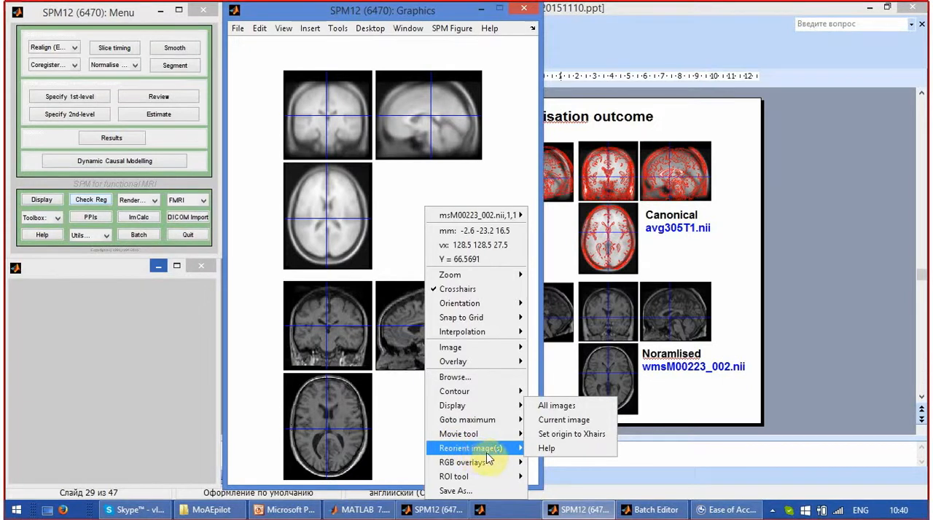
mouse_move(564, 420)
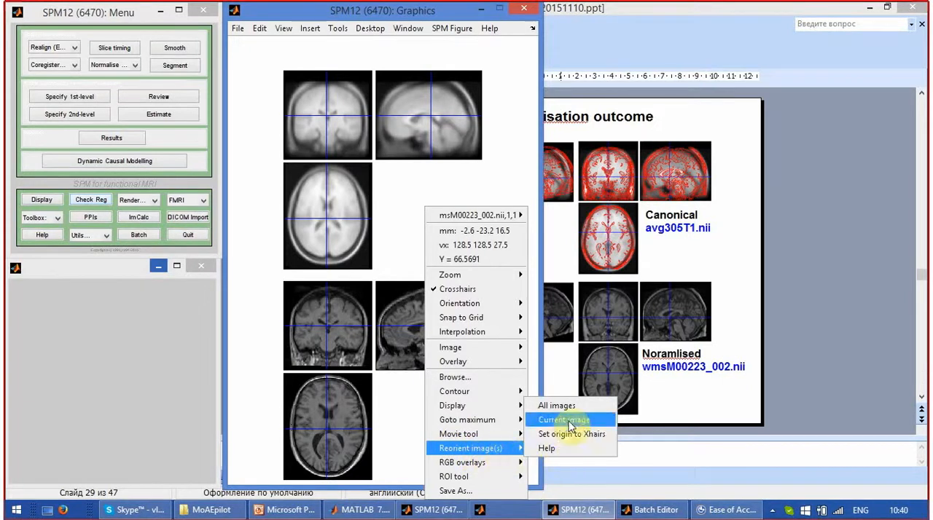
left_click(563, 419)
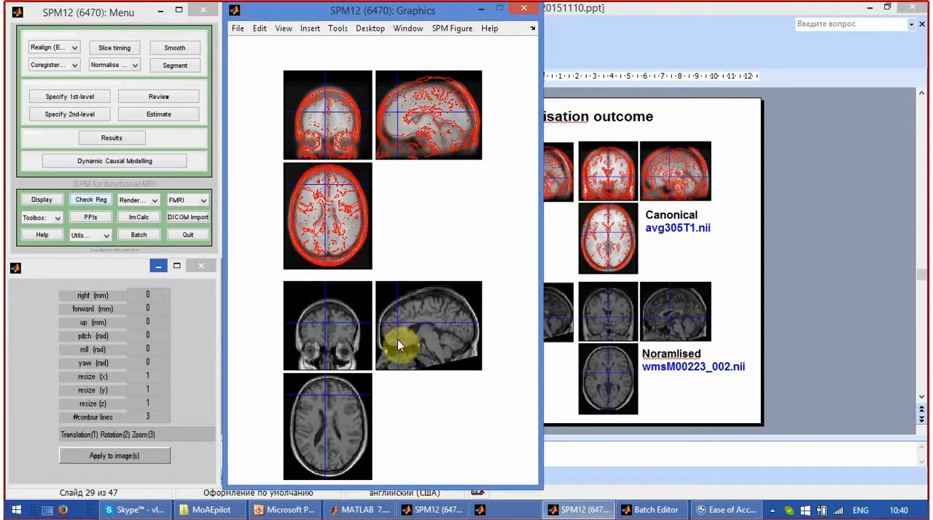
left_click(417, 341)
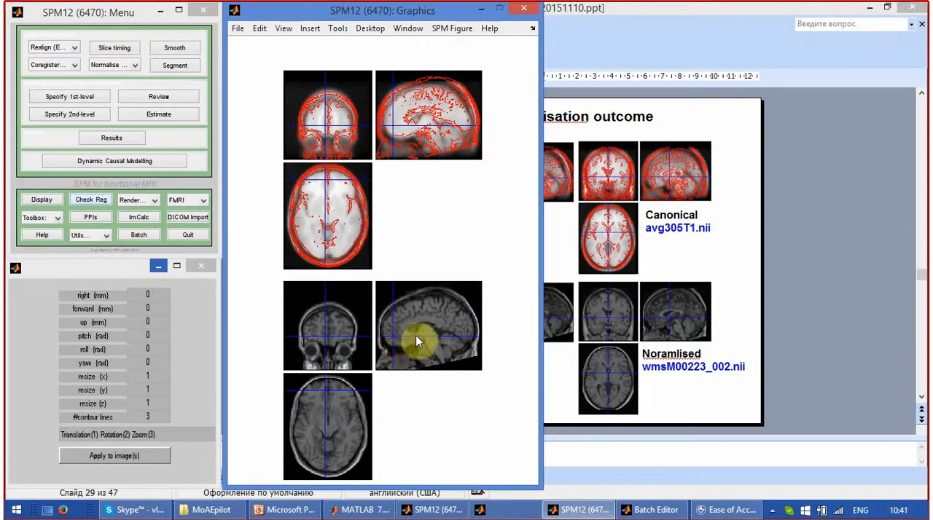
mouse_move(439, 355)
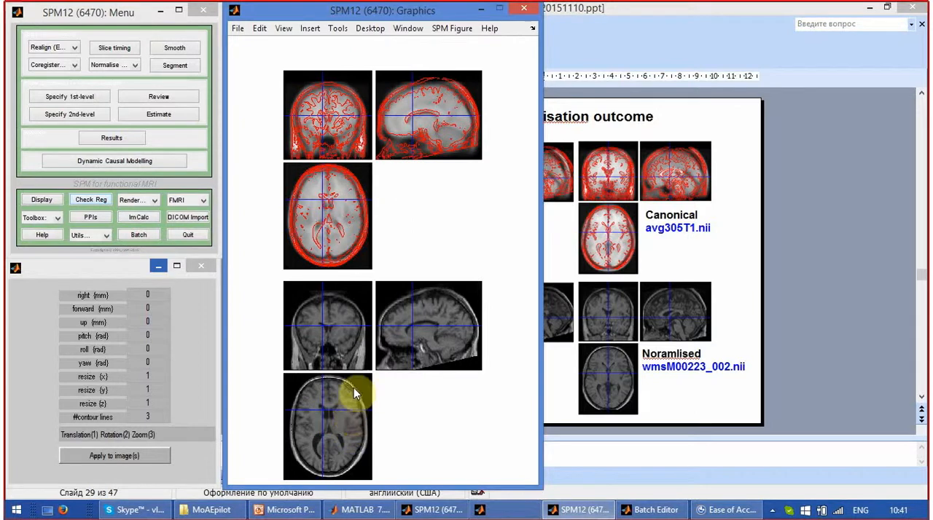
mouse_move(379, 356)
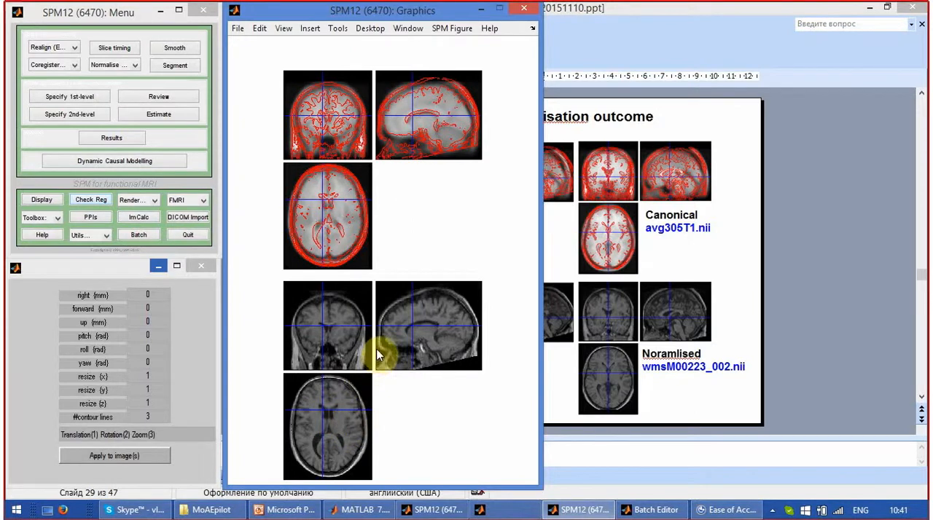
Run Check Reg on canonical avg305T1.nii and normalised wmsM00223_002.nii from structural.
left_click(90, 200)
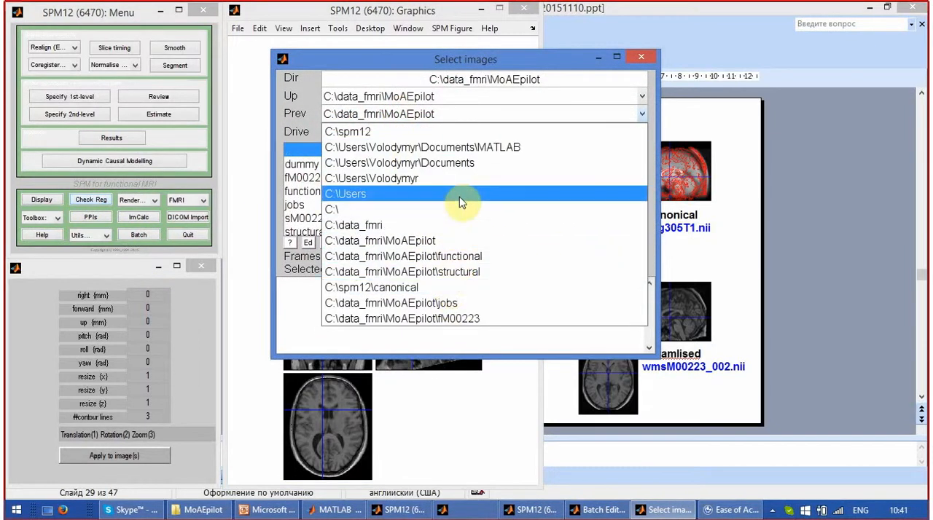
left_click(371, 288)
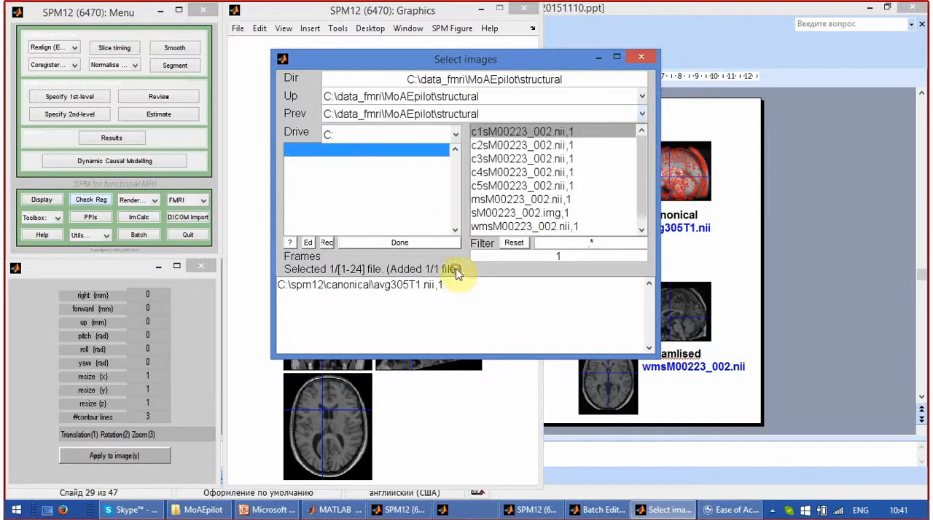
scroll("down", 3)
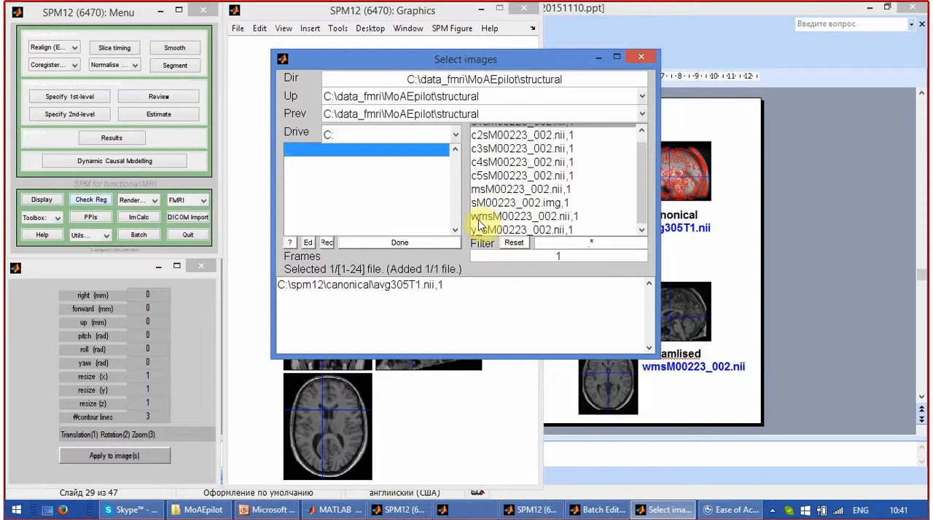
left_click(520, 217)
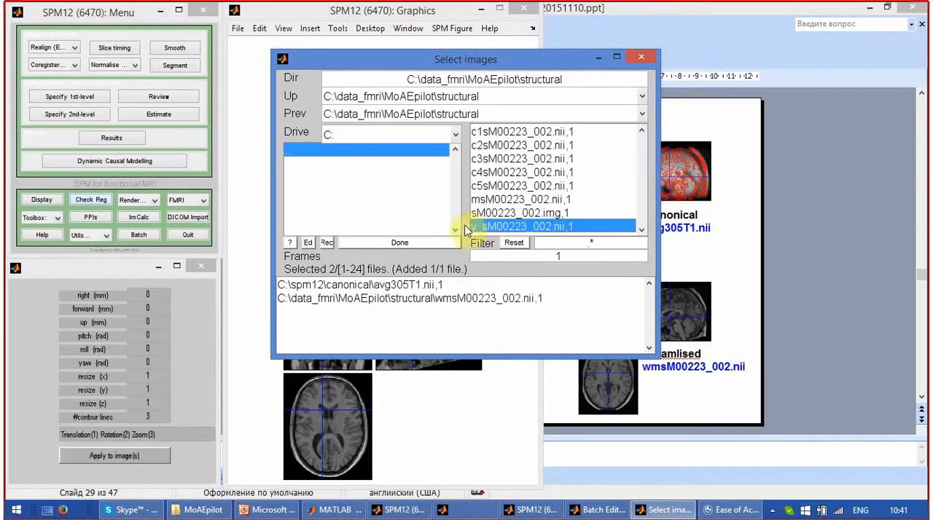
left_click(399, 242)
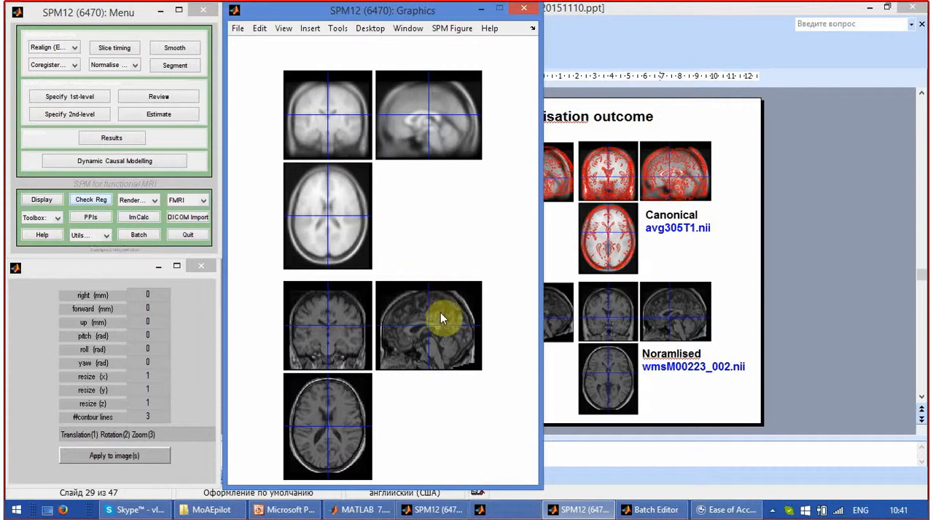
mouse_move(434, 326)
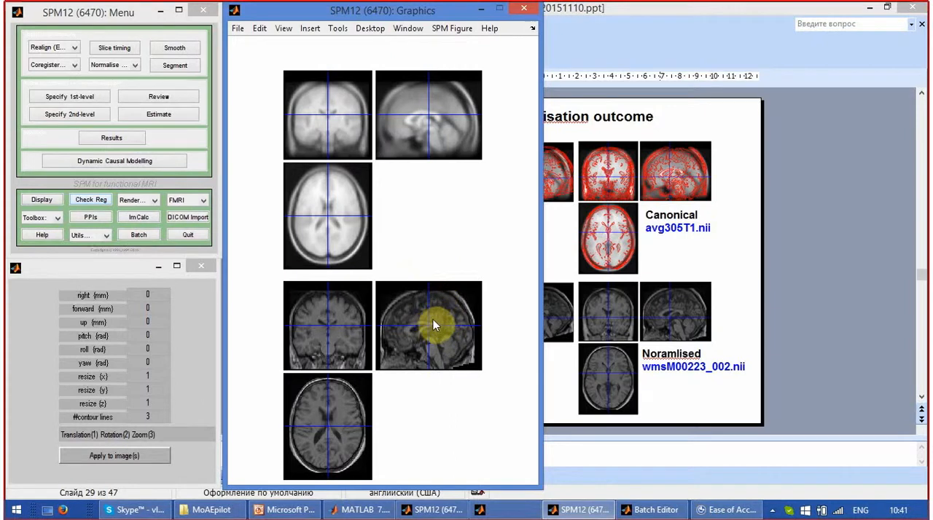
mouse_move(461, 343)
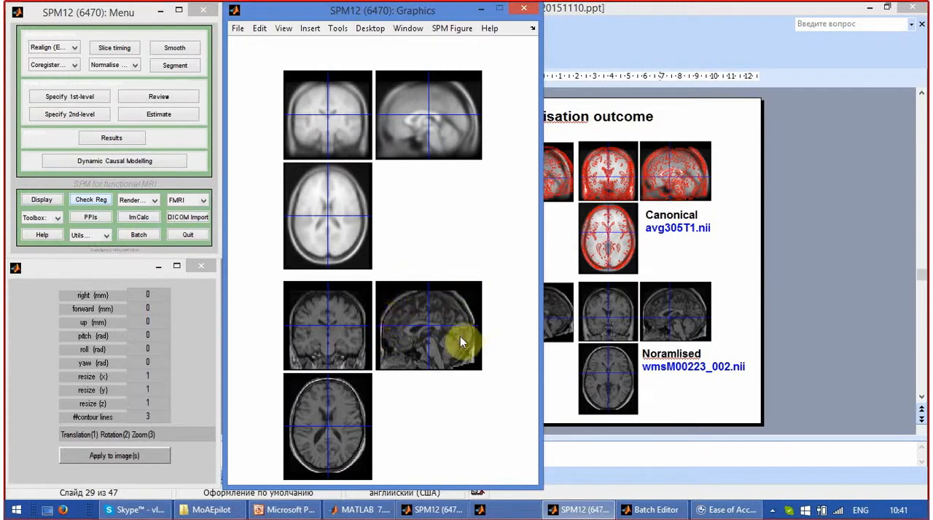
mouse_move(459, 353)
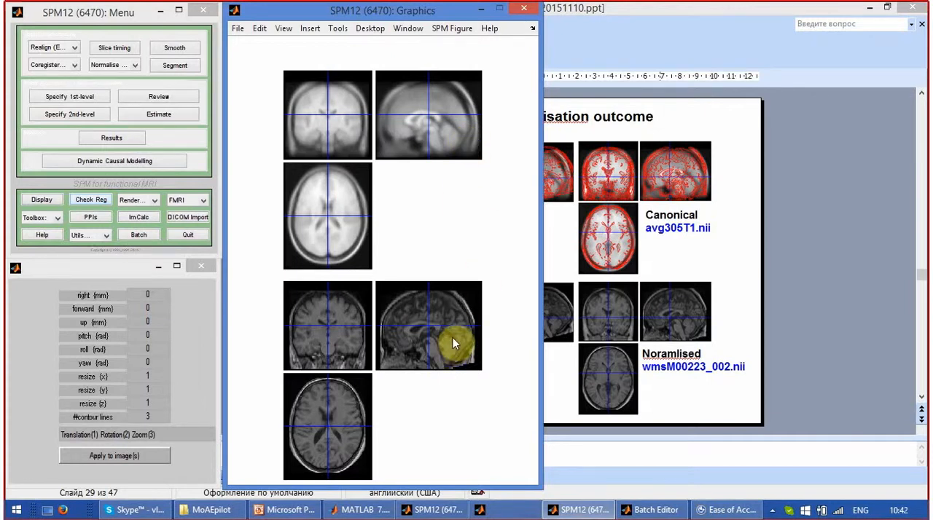
Display the wmsM00223_002 image's contours onto all views and move the crosshair to check alignment.
right_click(453, 343)
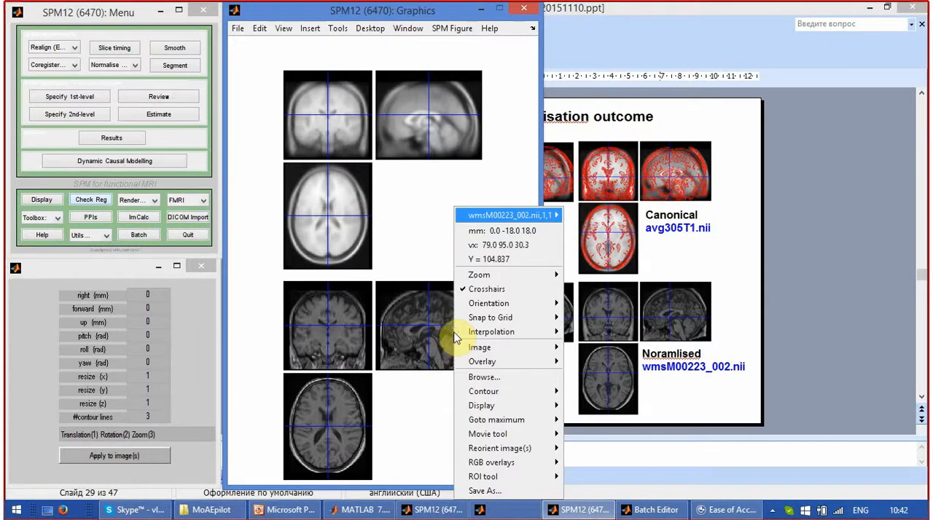
mouse_move(511, 448)
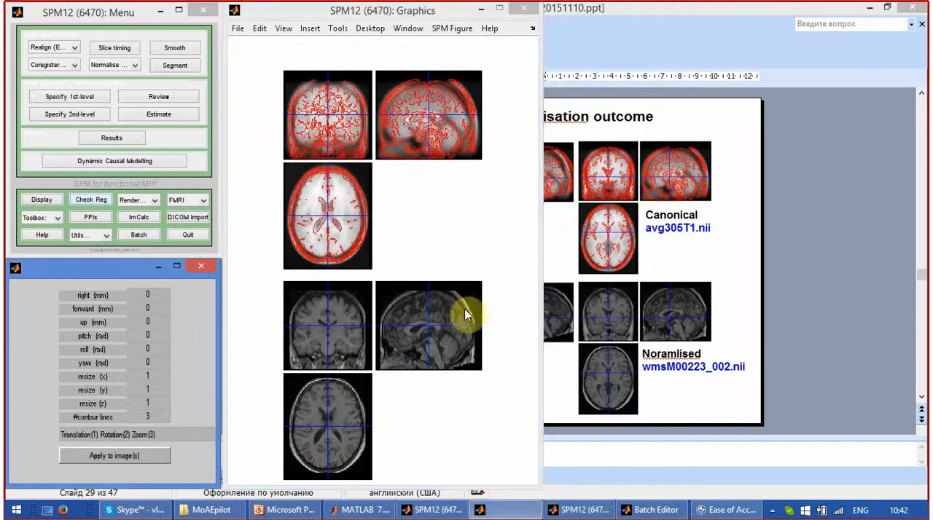
left_click(335, 211)
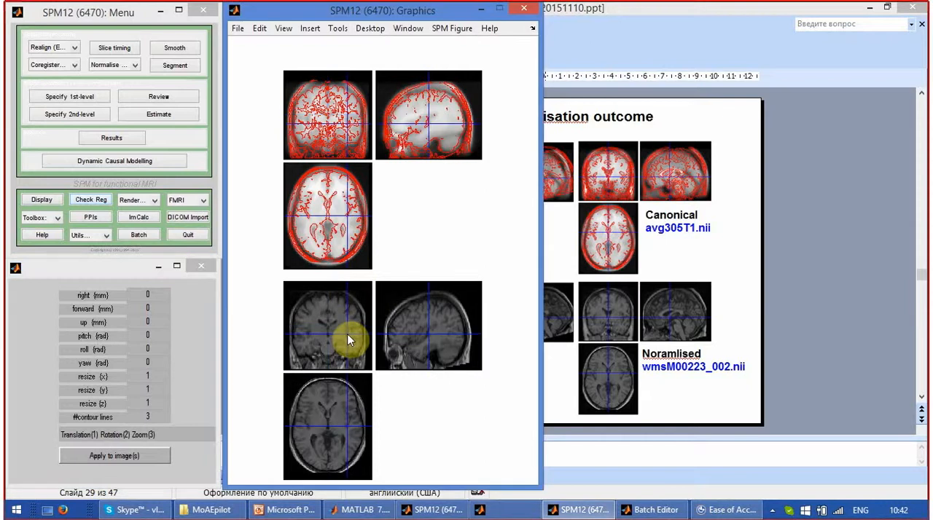
mouse_move(331, 291)
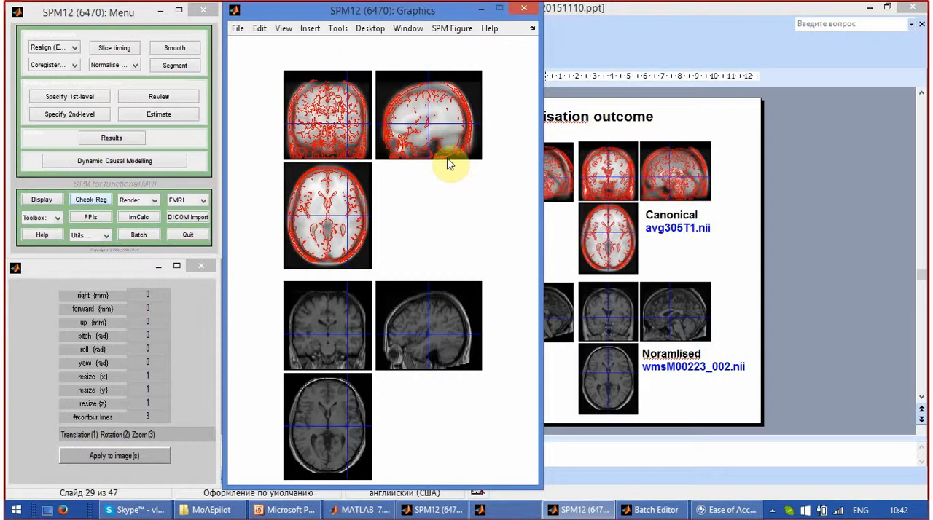
mouse_move(443, 166)
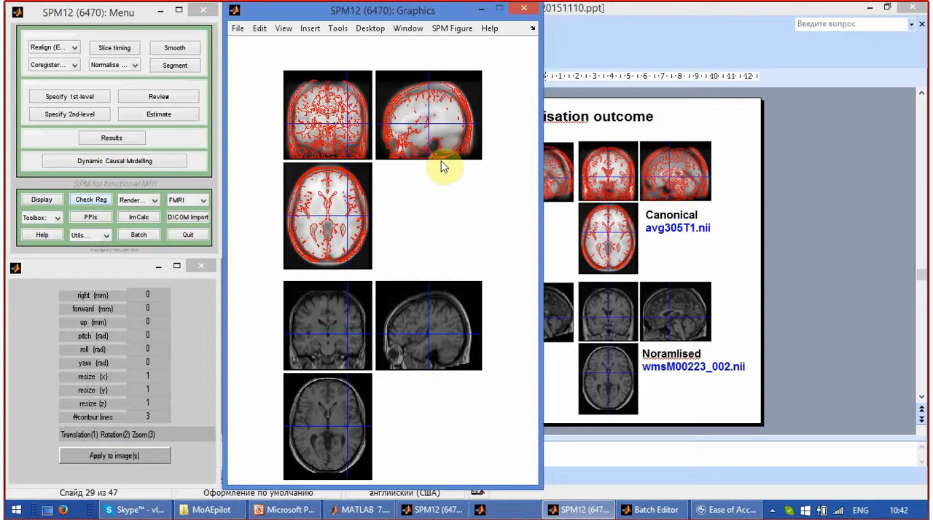
mouse_move(379, 133)
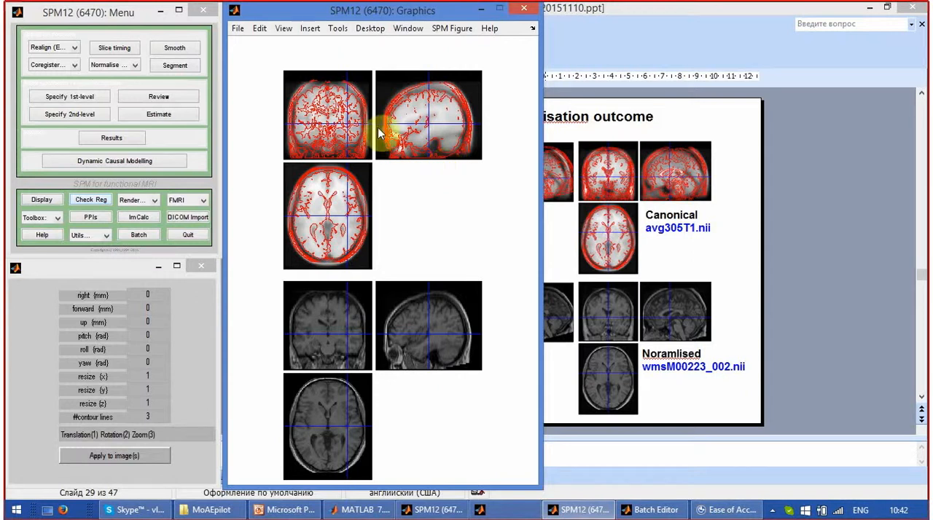